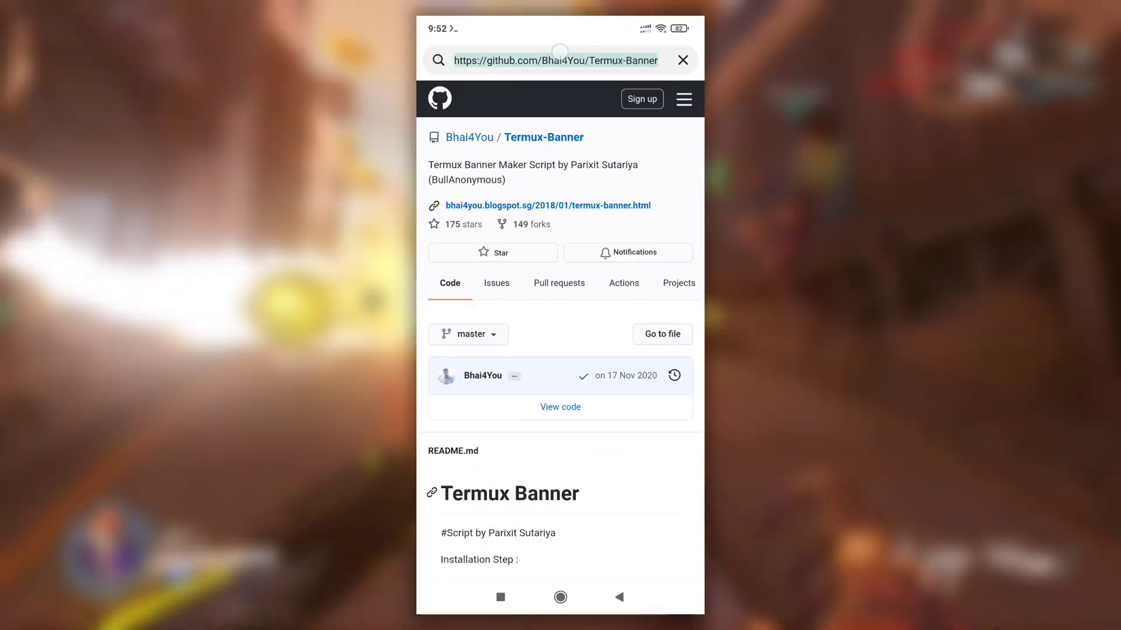
Step: Copy the Termux-Banner GitHub repository URL from Chrome's address bar
left_click(554, 60)
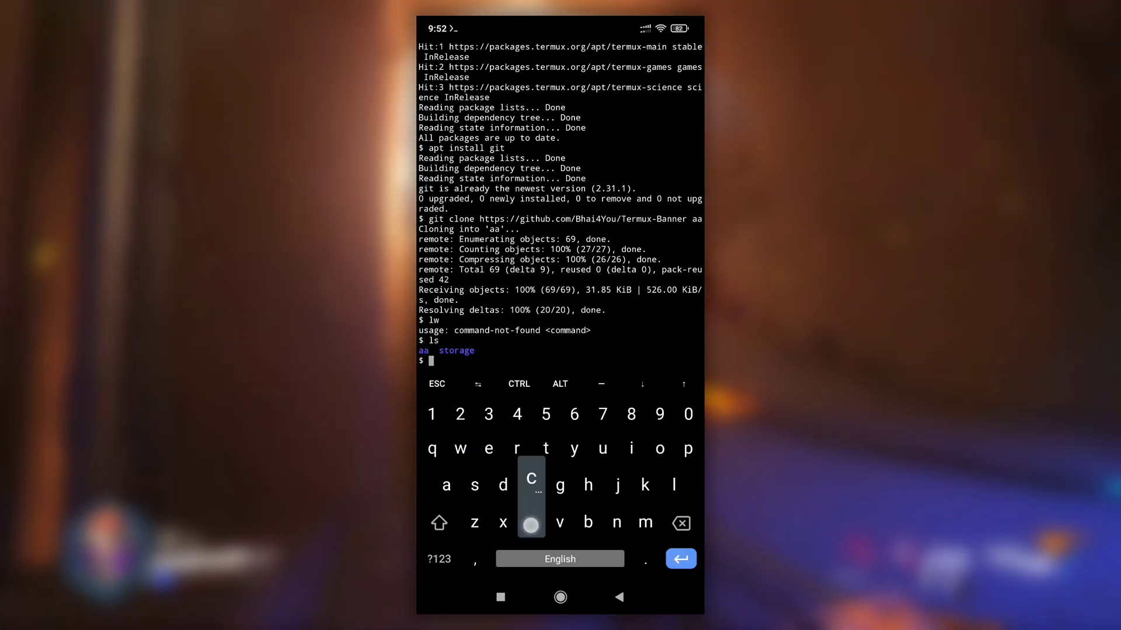
Step: Enter the cloned aa folder with cd aa to run the banner setup script
type("cd aa")
type("t")
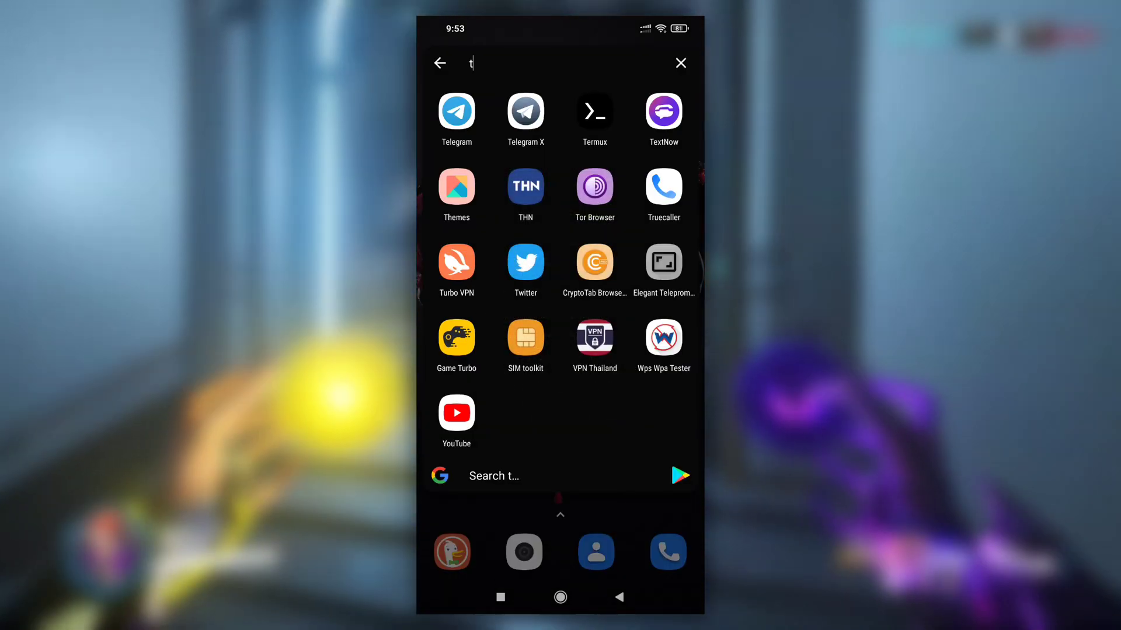
Step: Relaunch Termux from the app search so it starts with the Aman banner
left_click(594, 111)
type("ls")
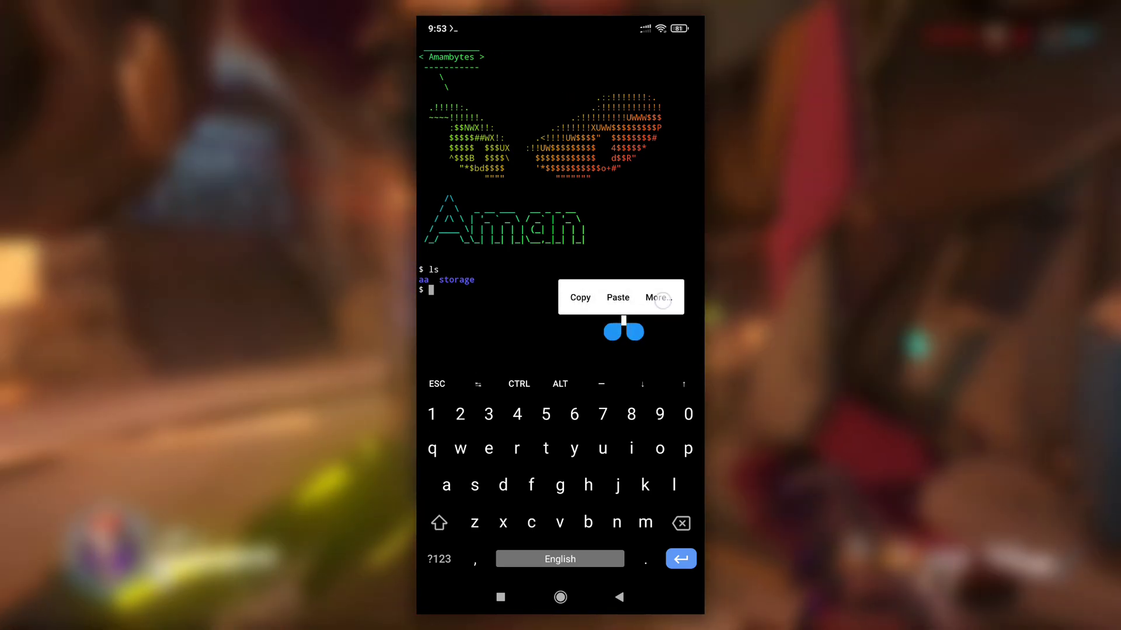
Step: Run the repo's remove.sh, close Termux and relaunch it to the default welcome screen
left_click(655, 298)
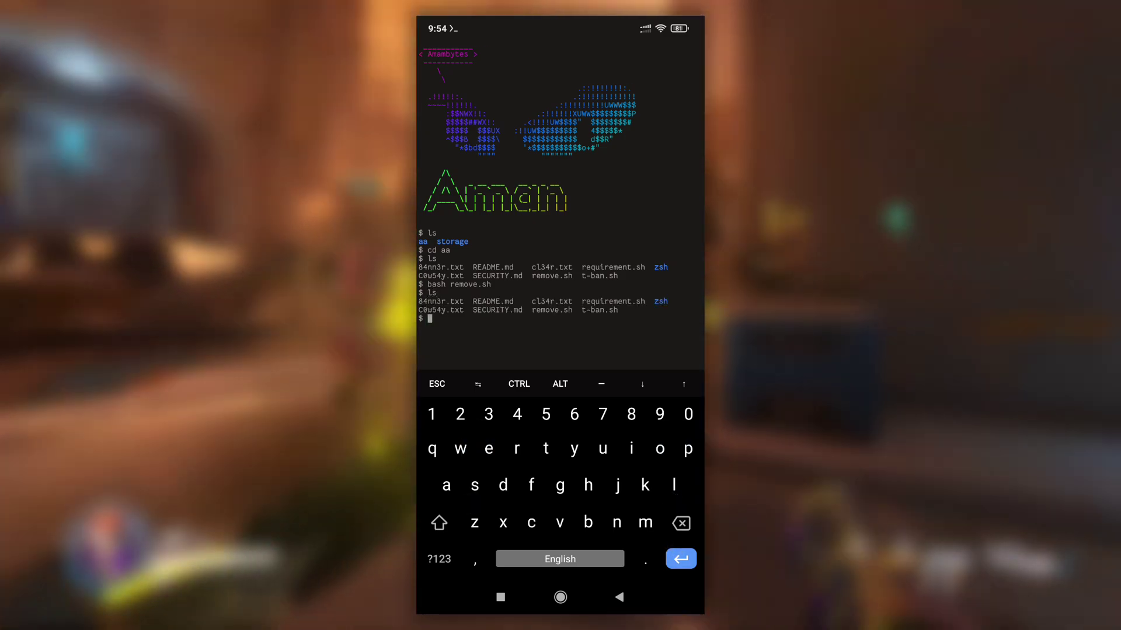
left_click(488, 449)
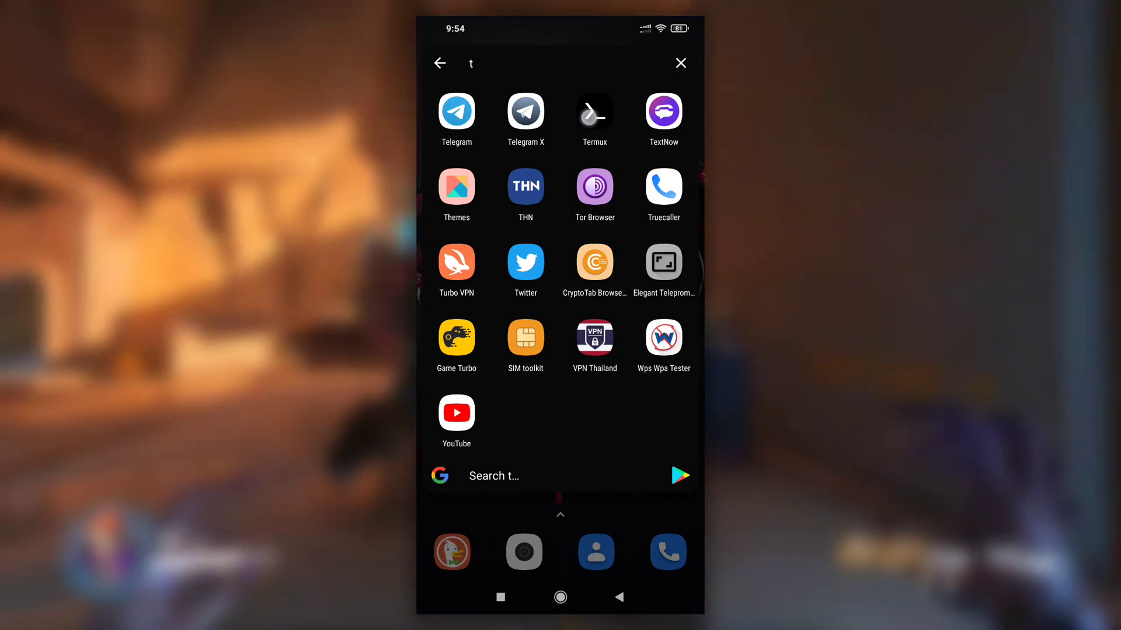
left_click(594, 112)
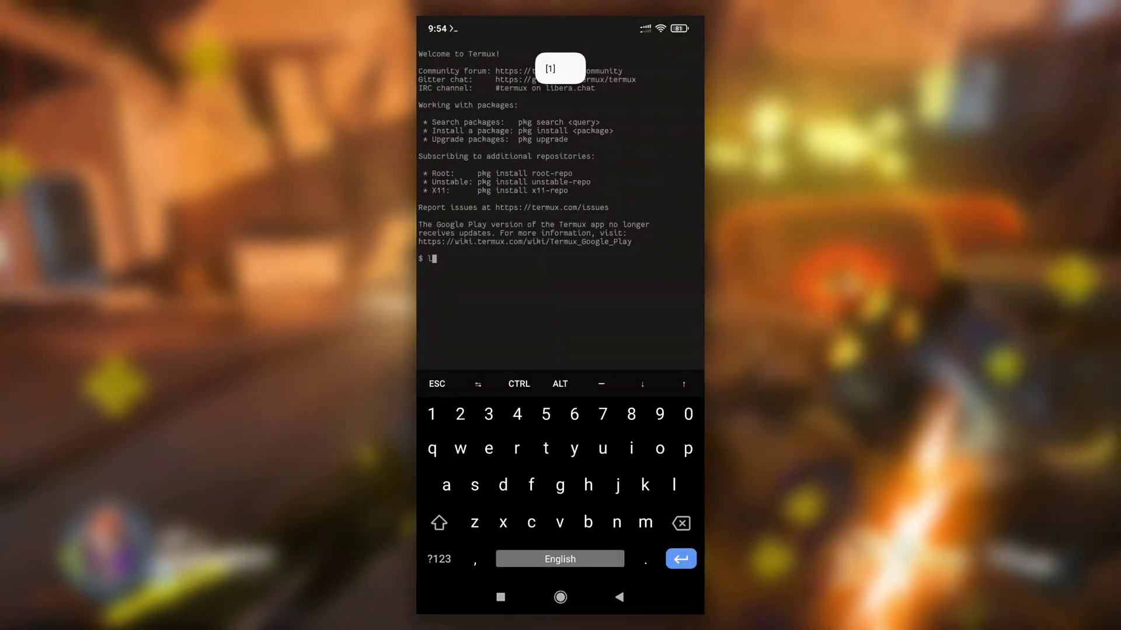